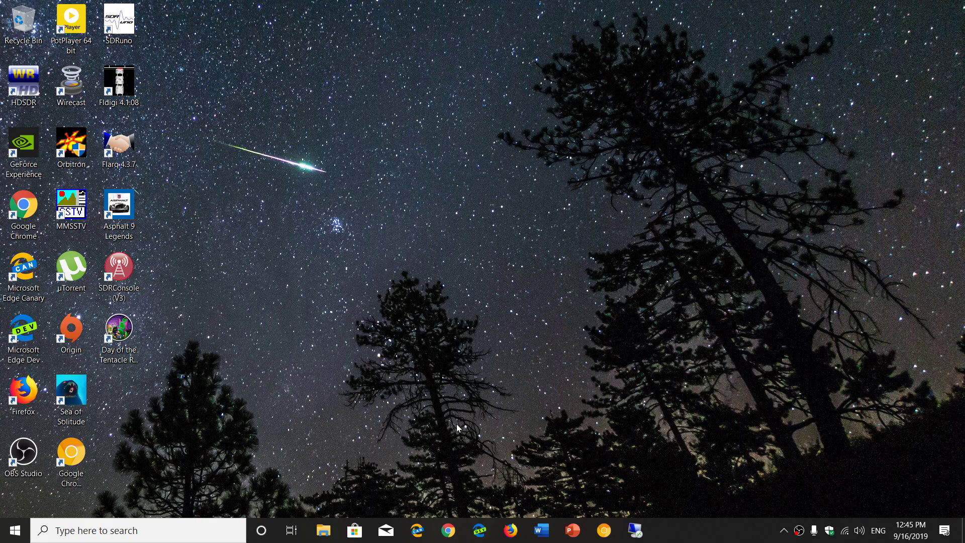
mouse_move(782, 422)
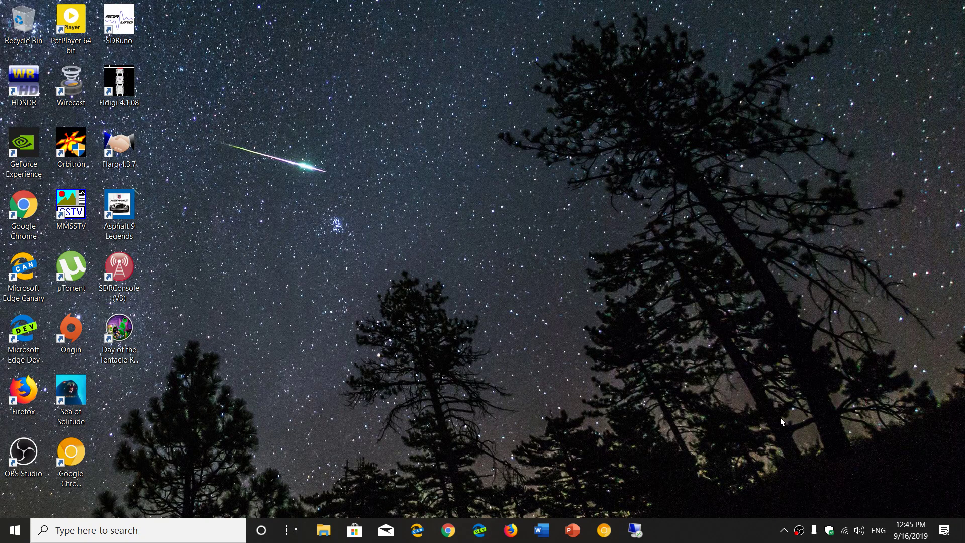
mouse_move(251, 502)
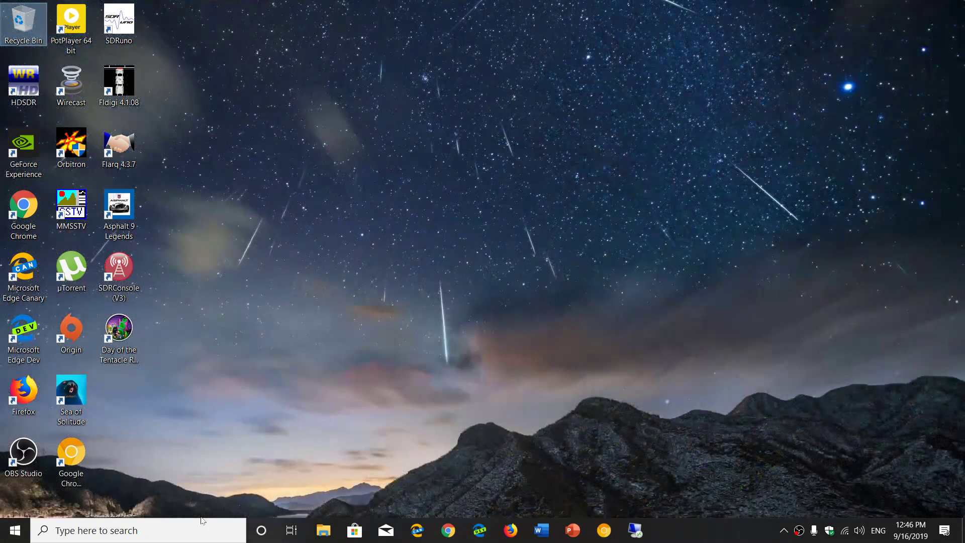
- Reach the Sound Playback list and bring up options for the default USB Audio Device speakers
left_click(136, 531)
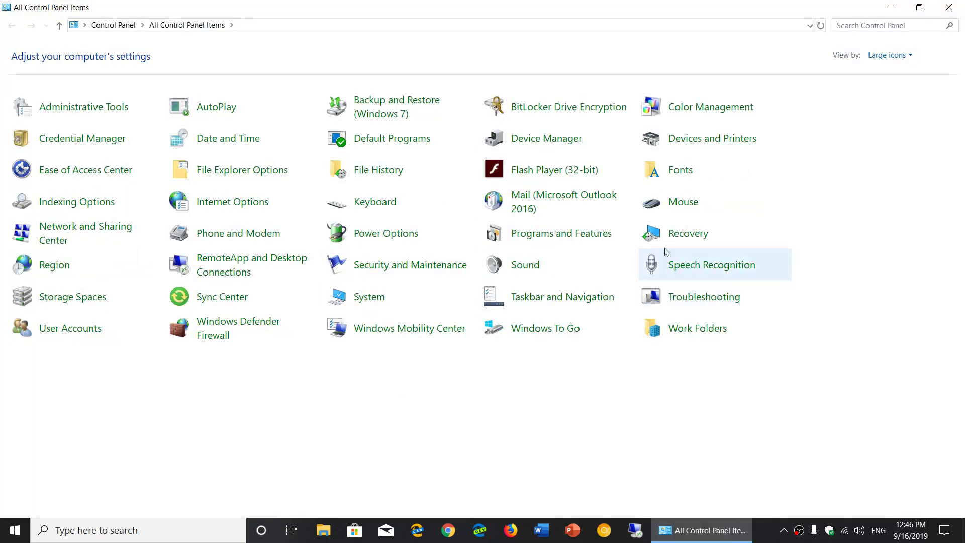
left_click(524, 265)
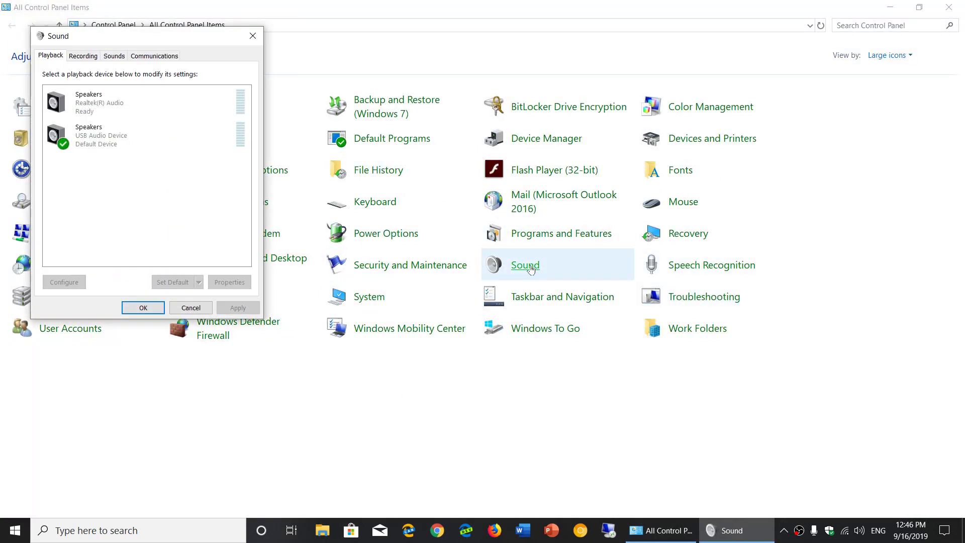
left_click(101, 135)
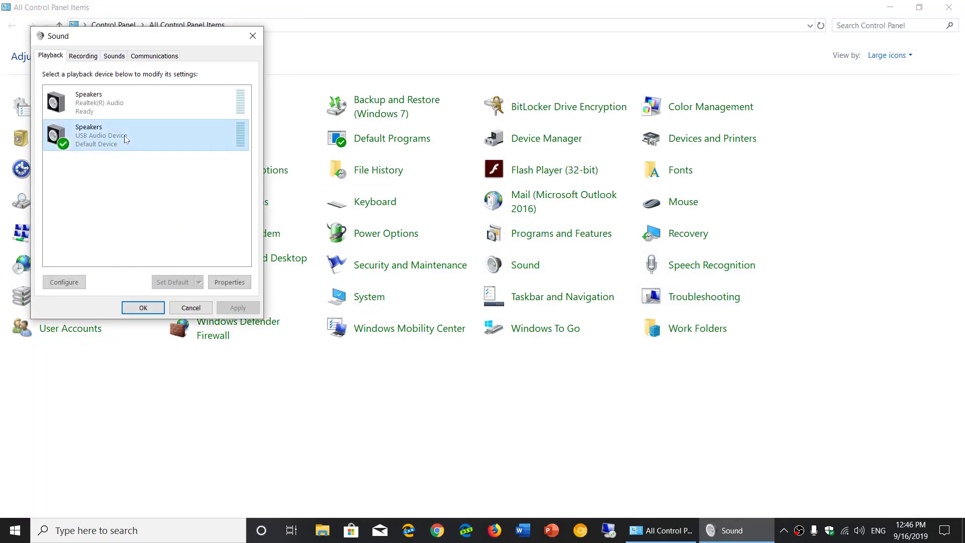
right_click(125, 139)
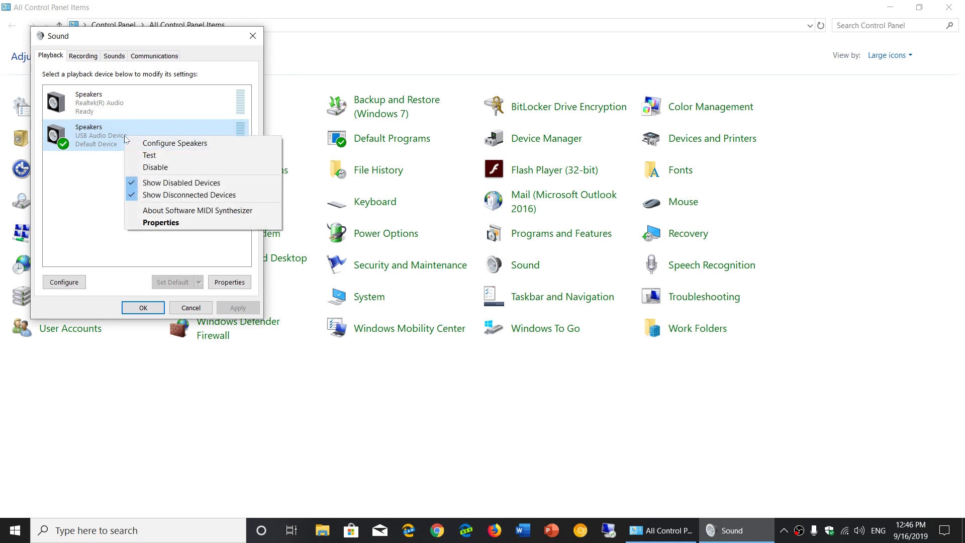
- In Speakers Properties, leave Disable all enhancements unchecked and review Spatial sound set to Off
left_click(161, 223)
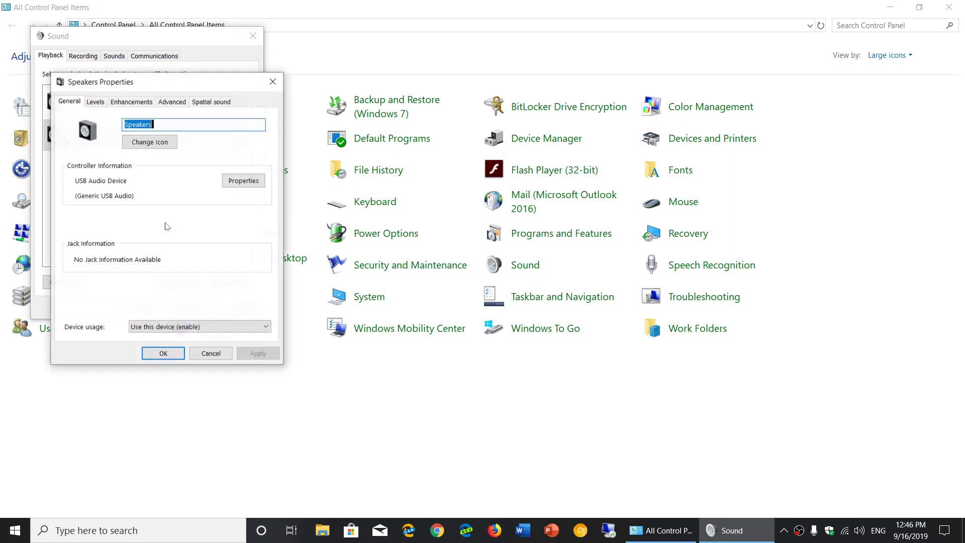
left_click(131, 102)
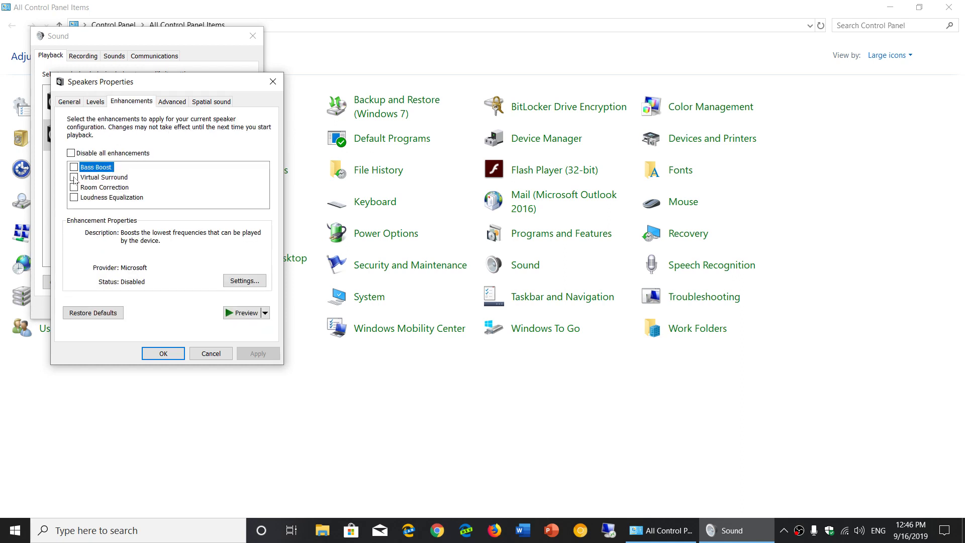
mouse_move(143, 183)
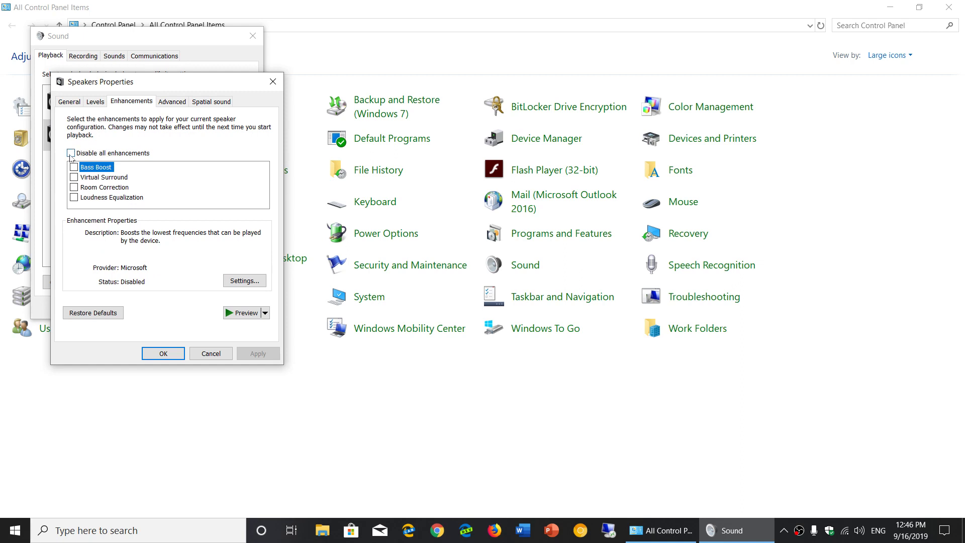
left_click(61, 153)
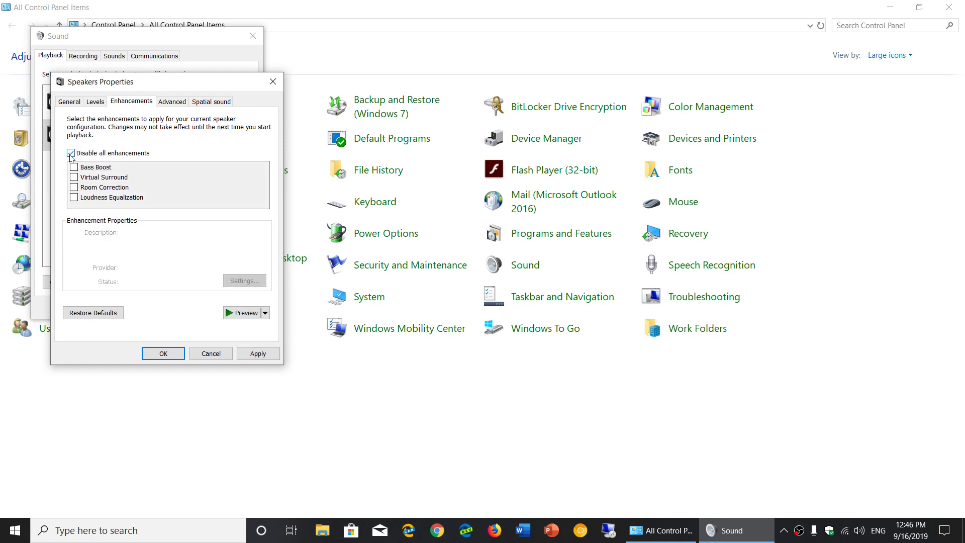
left_click(71, 153)
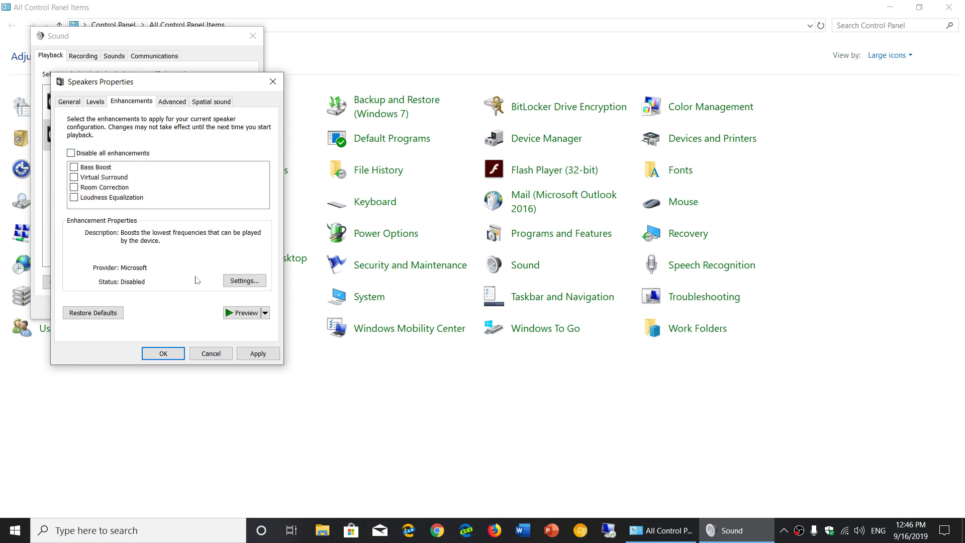
mouse_move(189, 314)
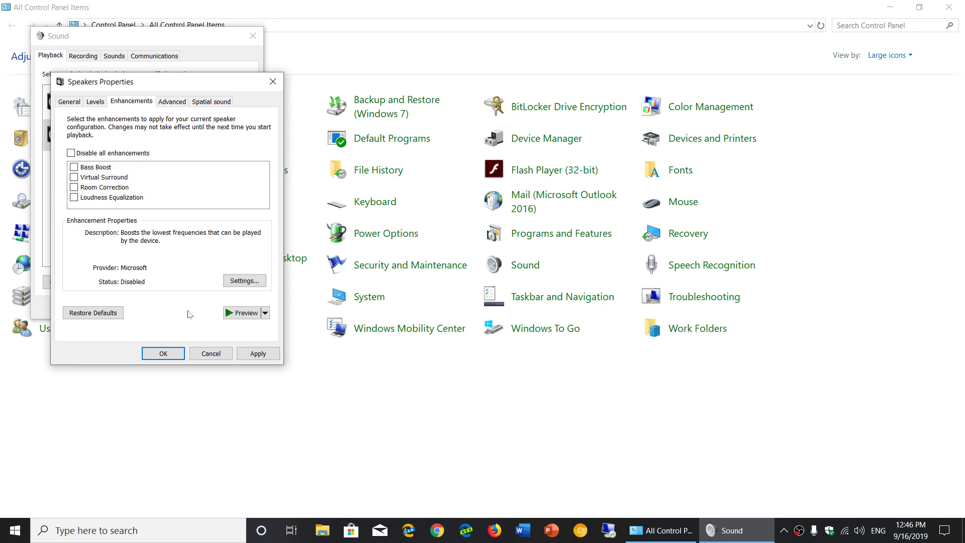
mouse_move(201, 339)
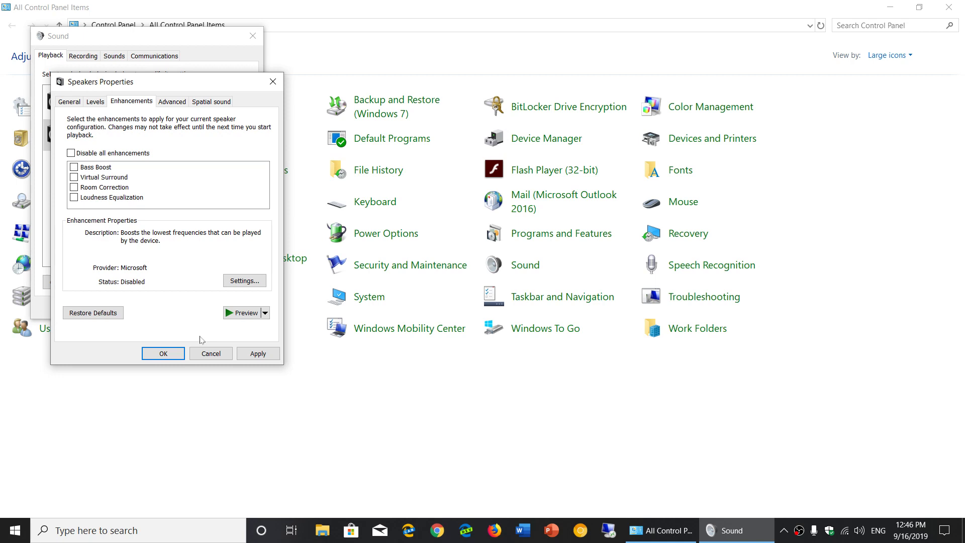
left_click(211, 101)
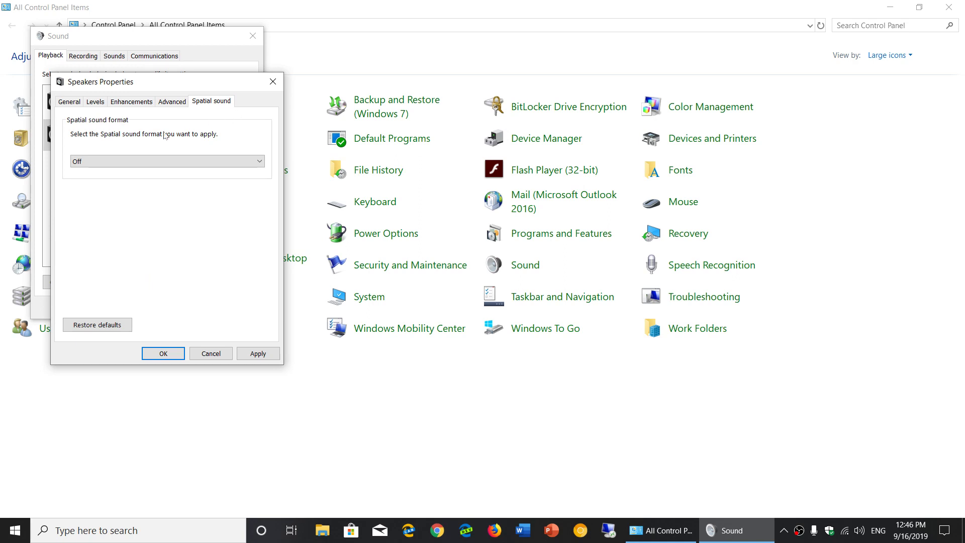
- Confirm Speakers Properties with OK, returning to the Playback device list
left_click(166, 161)
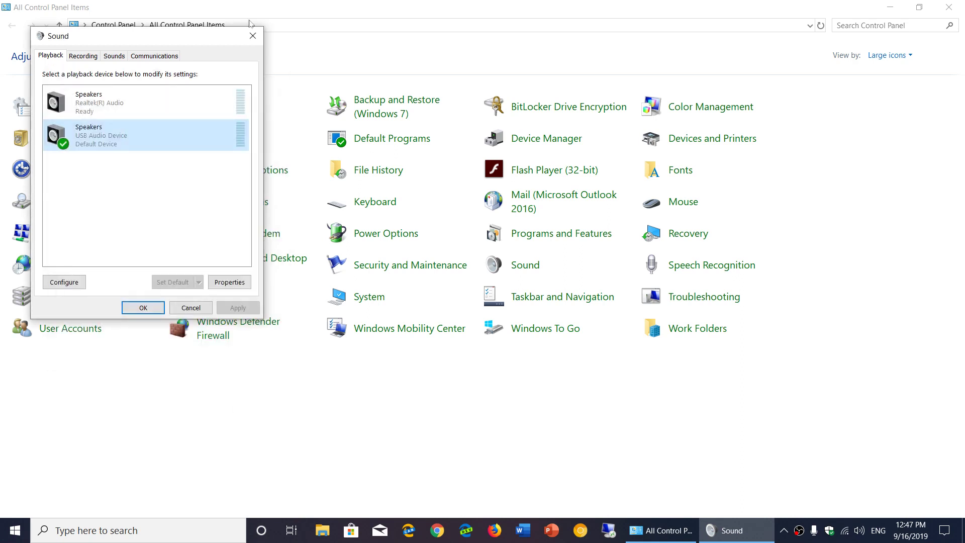
- Close the Sound dialog, minimize Control Panel and show the Action Center panel
left_click(143, 307)
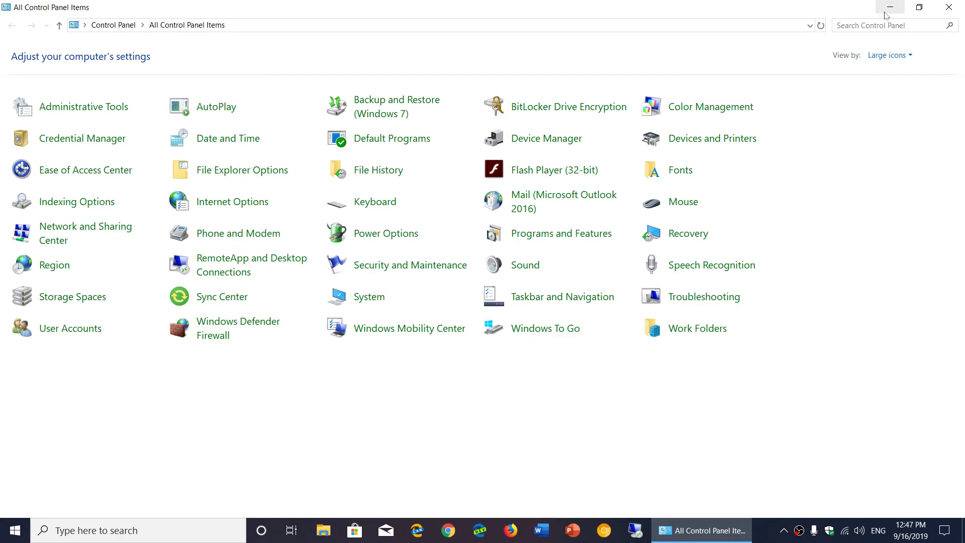
left_click(891, 6)
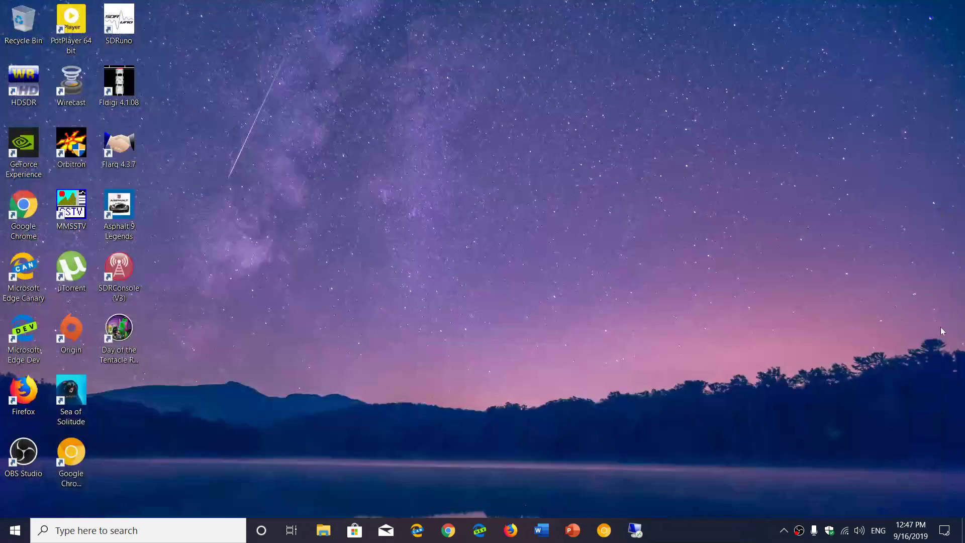
left_click(947, 530)
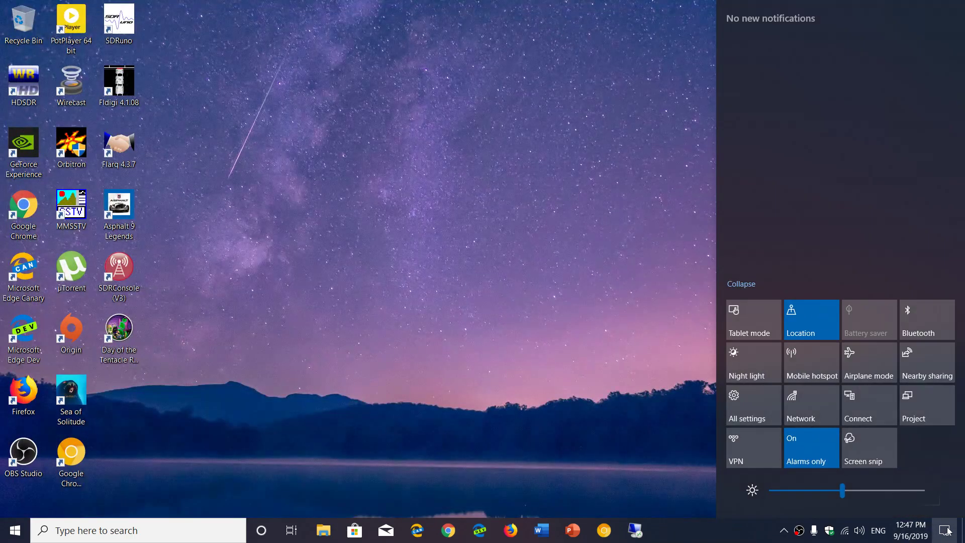